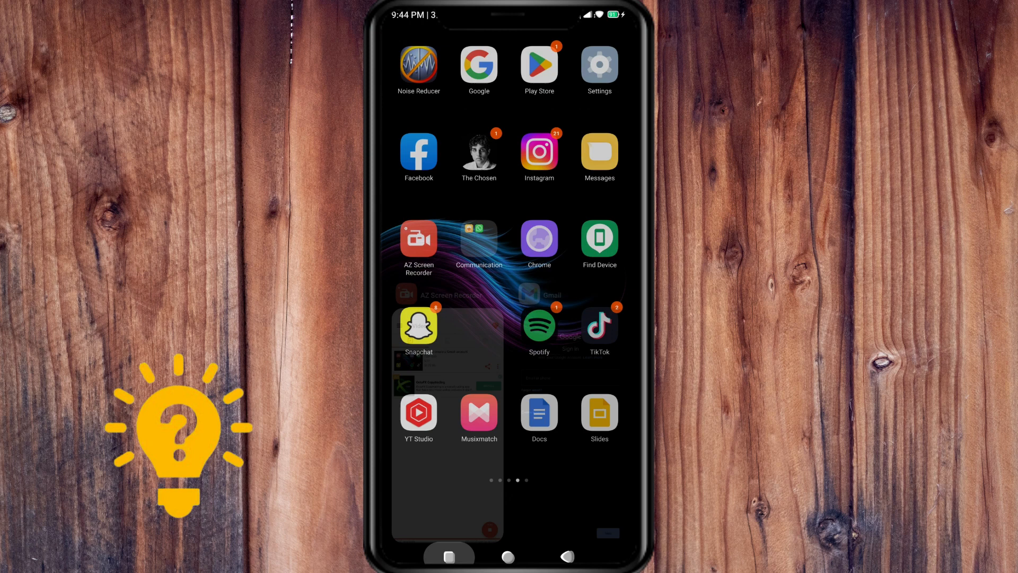
Start adding a Google account from the phone to reach the Google sign-in page
click(448, 556)
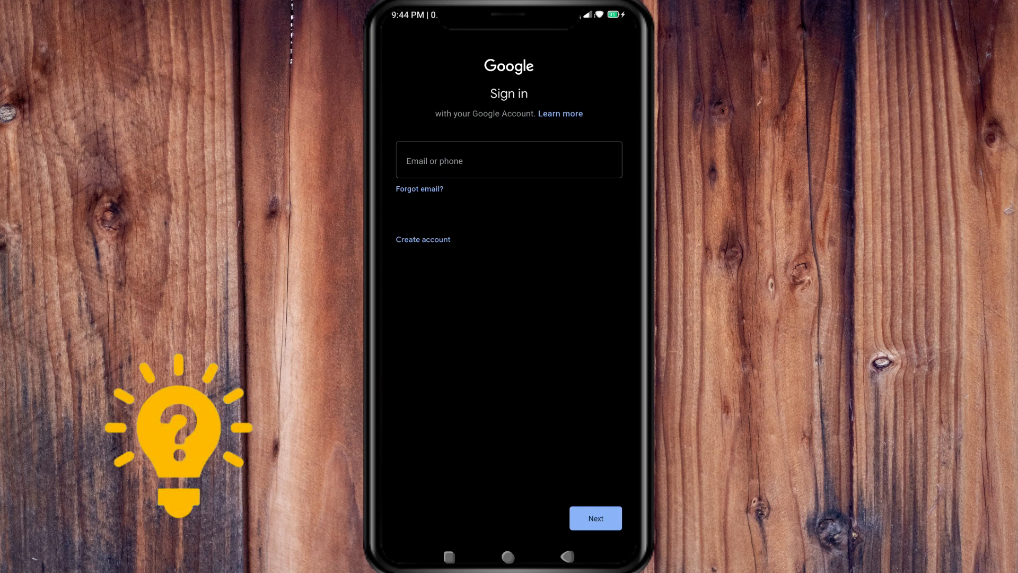
click(509, 159)
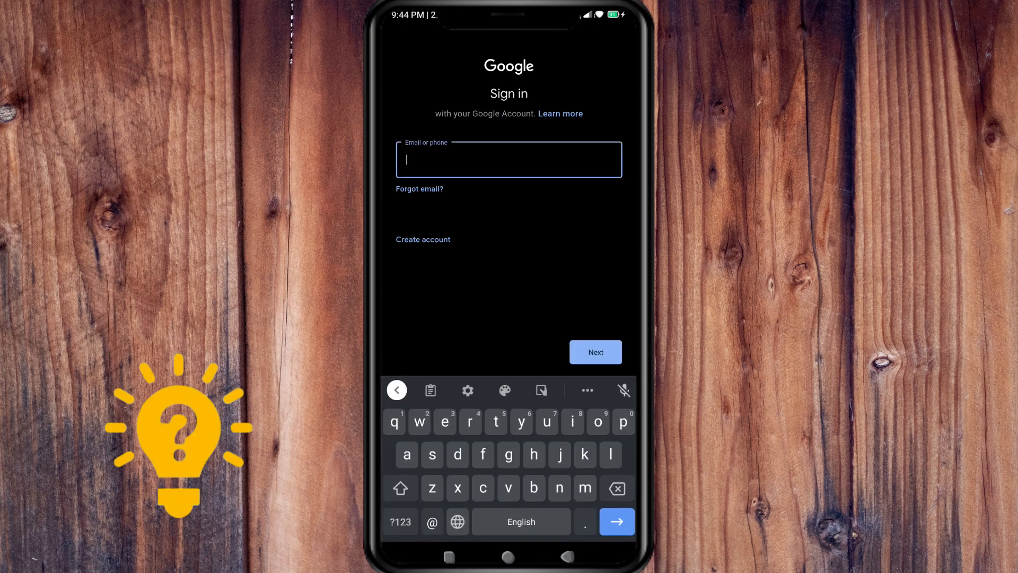
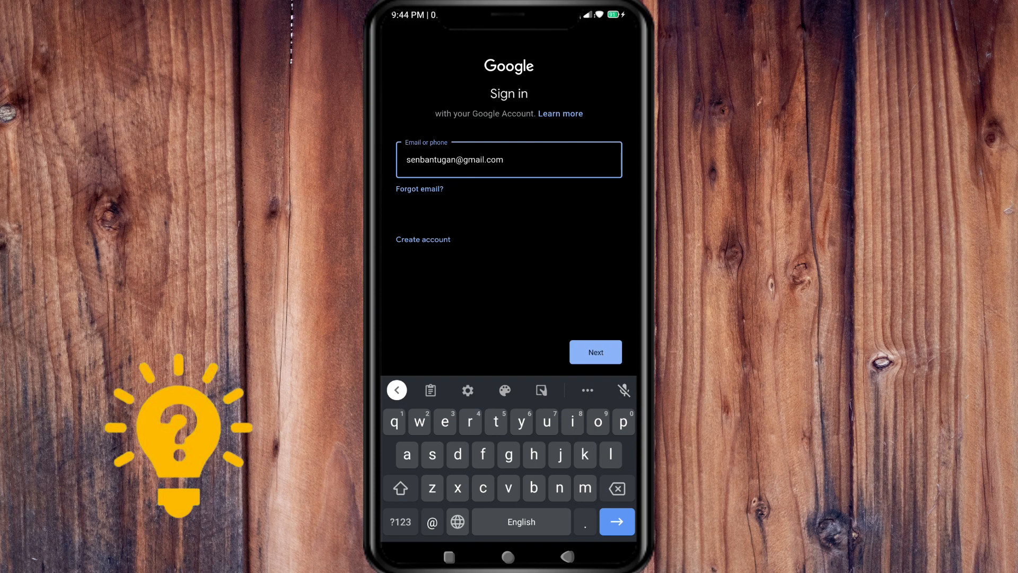
click(593, 352)
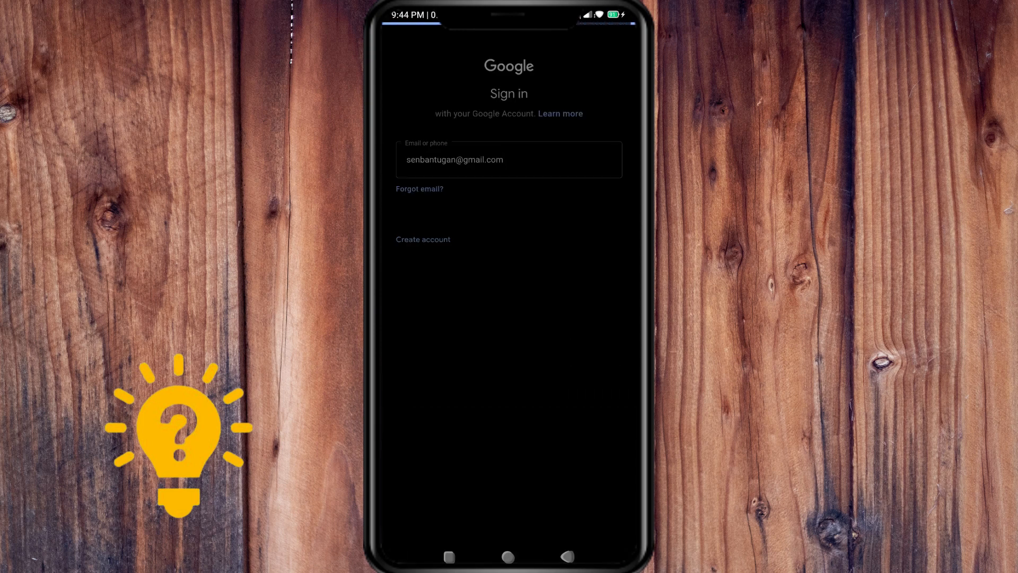
Enter the account password and submit it to reach the terms page
click(508, 159)
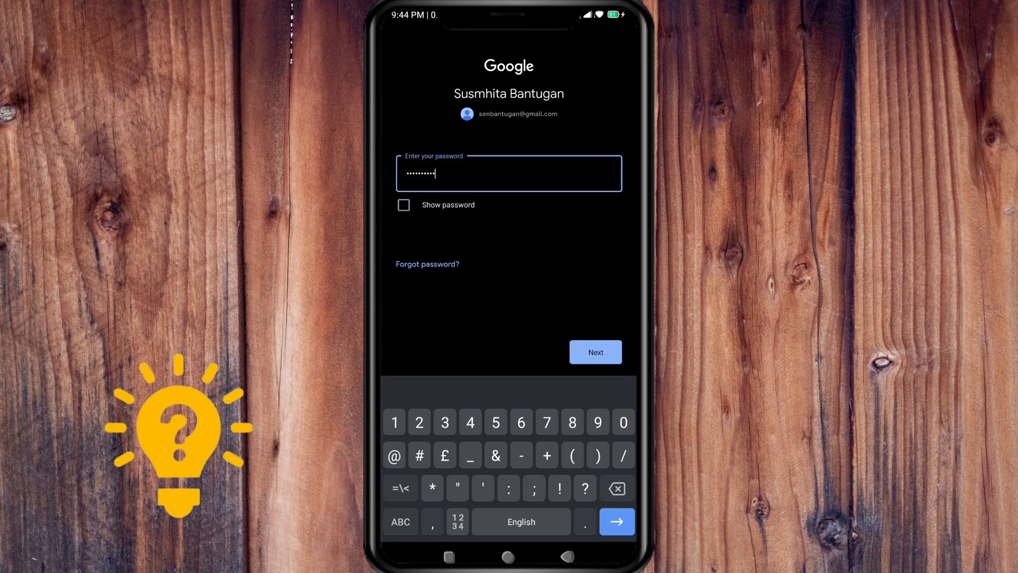
click(616, 520)
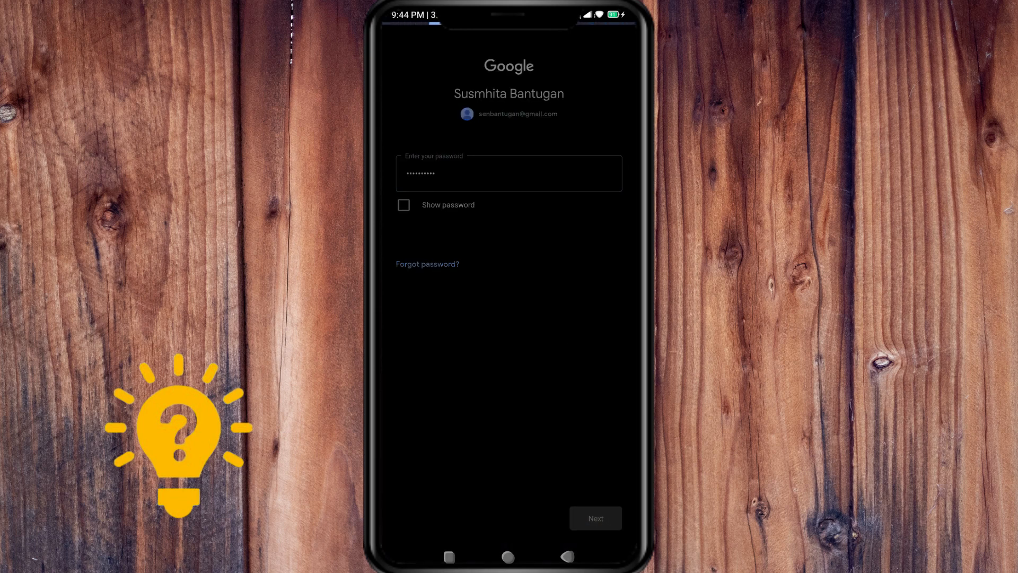
click(594, 518)
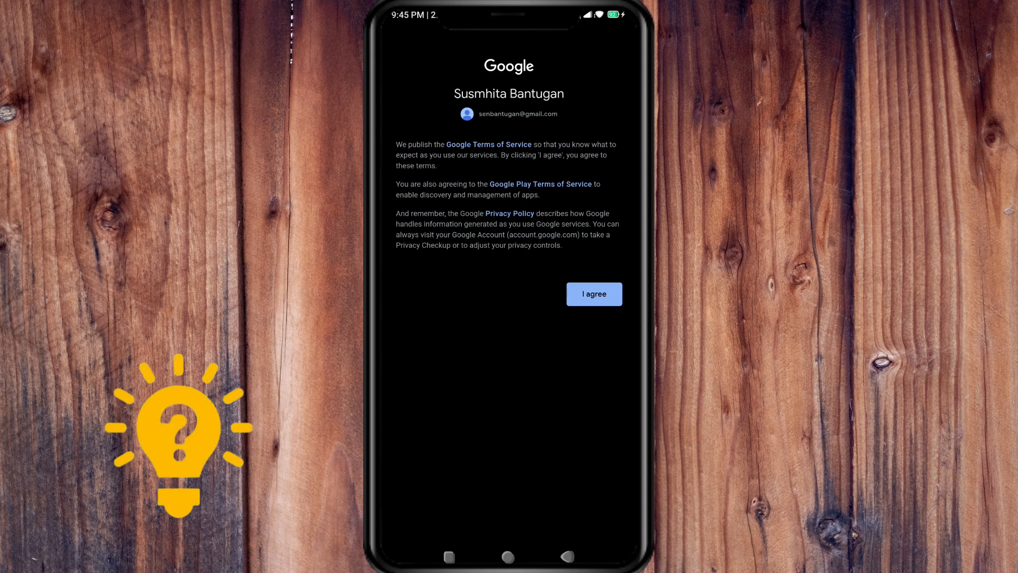
Agree to the Google and Google Play Terms of Service
click(593, 293)
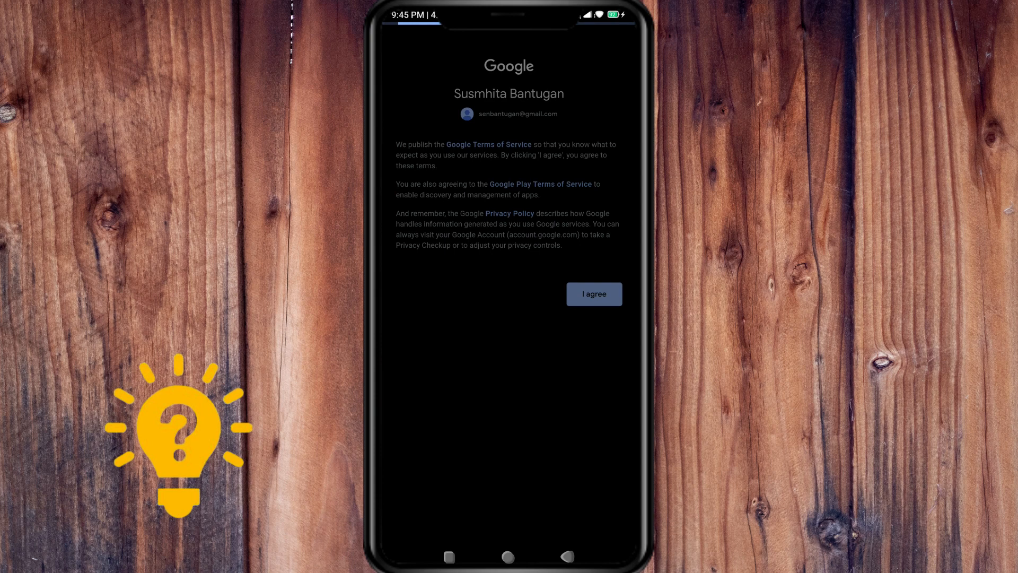
click(593, 293)
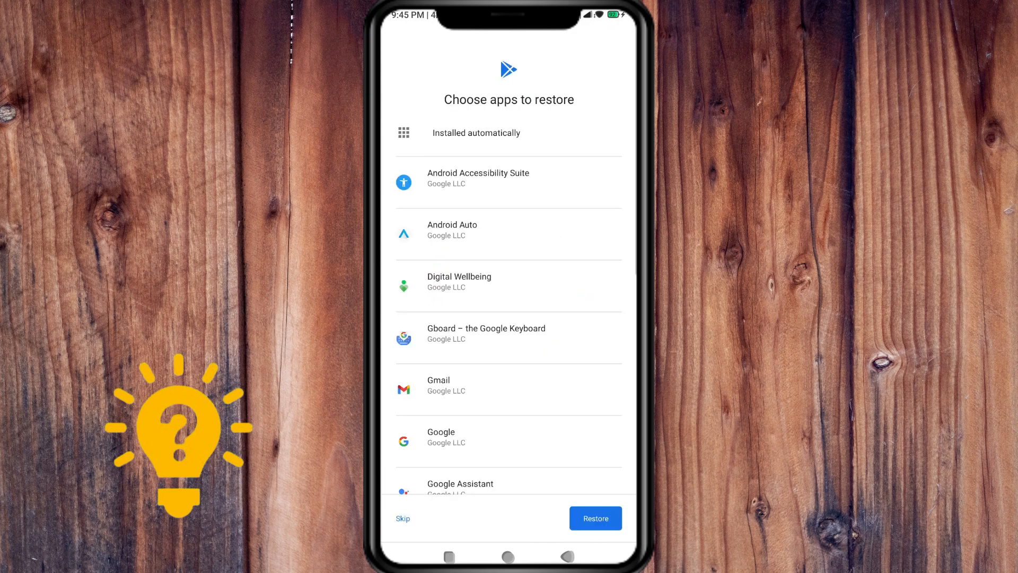
Scroll the 'Choose apps to restore' list and finish that step to complete sign-in
scroll(down, 3)
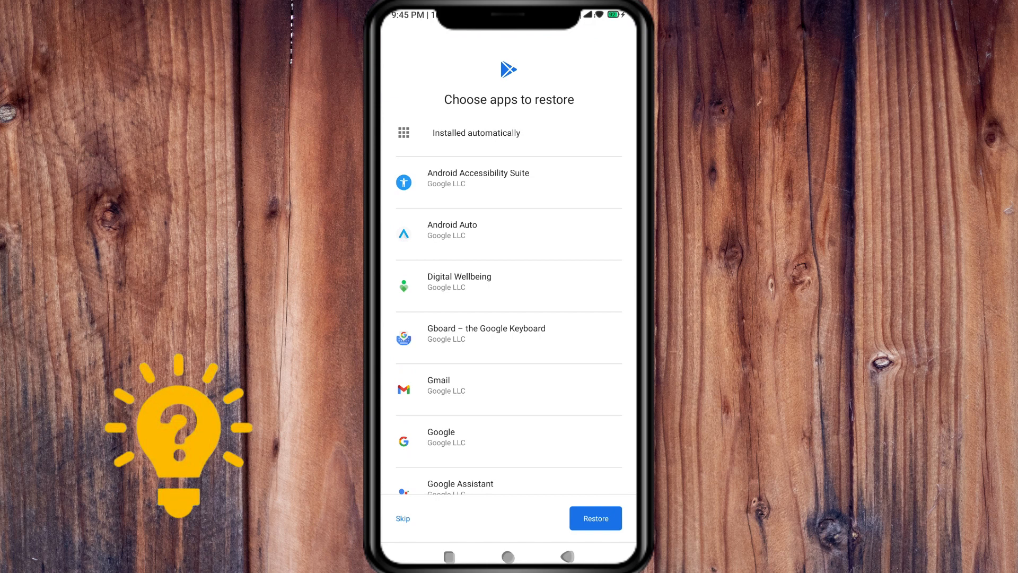
scroll(down, 3)
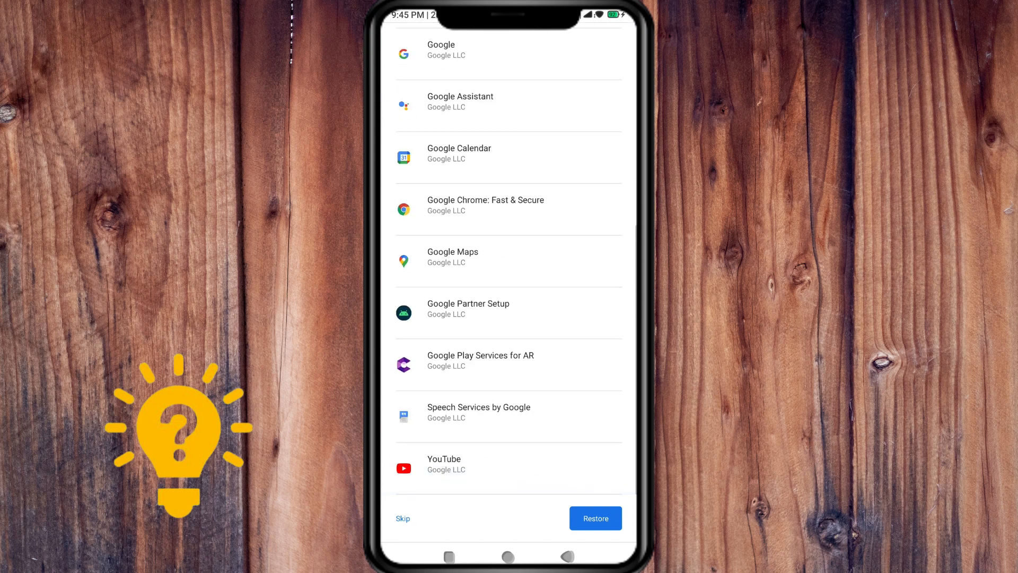
click(594, 518)
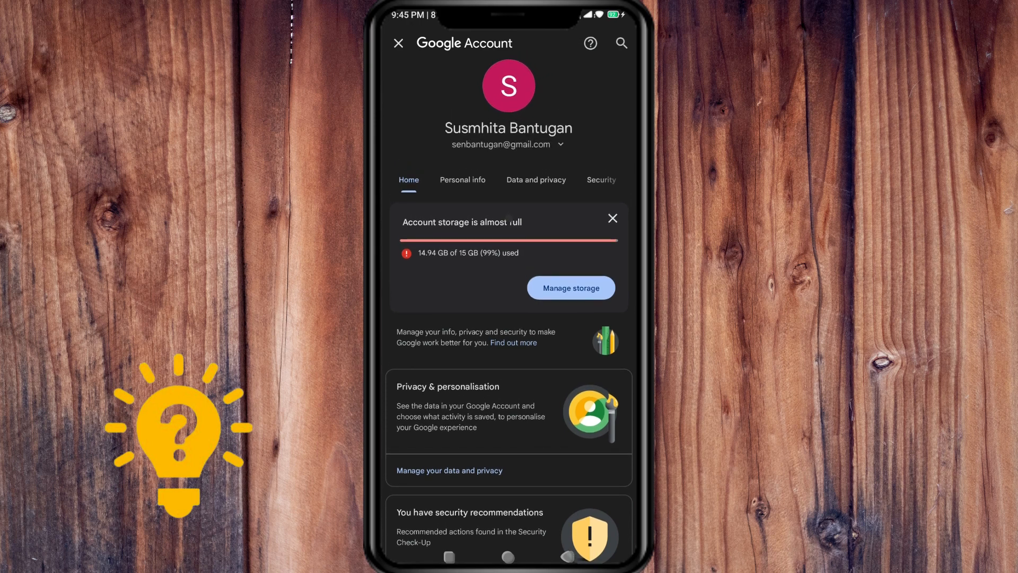
scroll(down, 3)
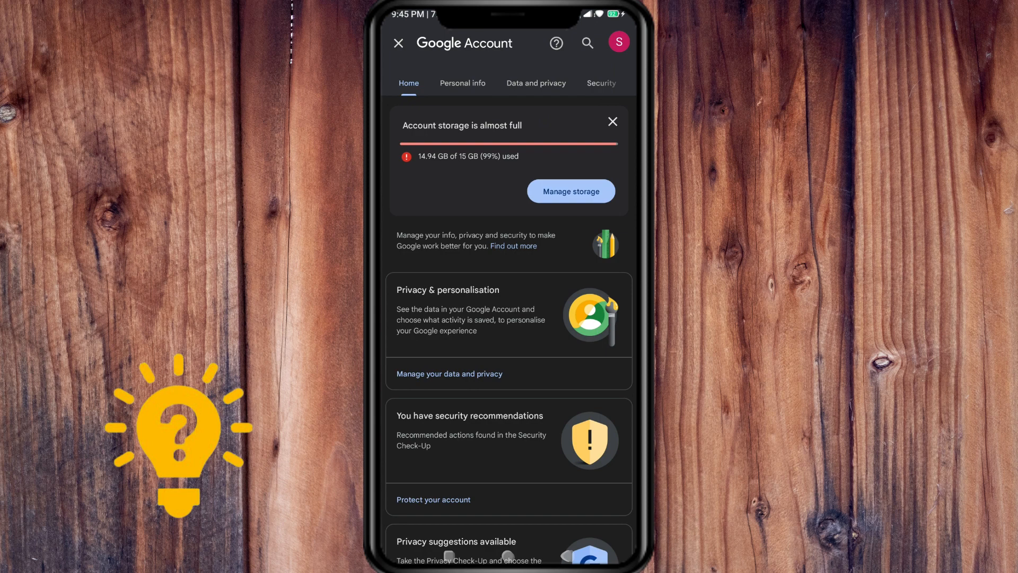
click(610, 122)
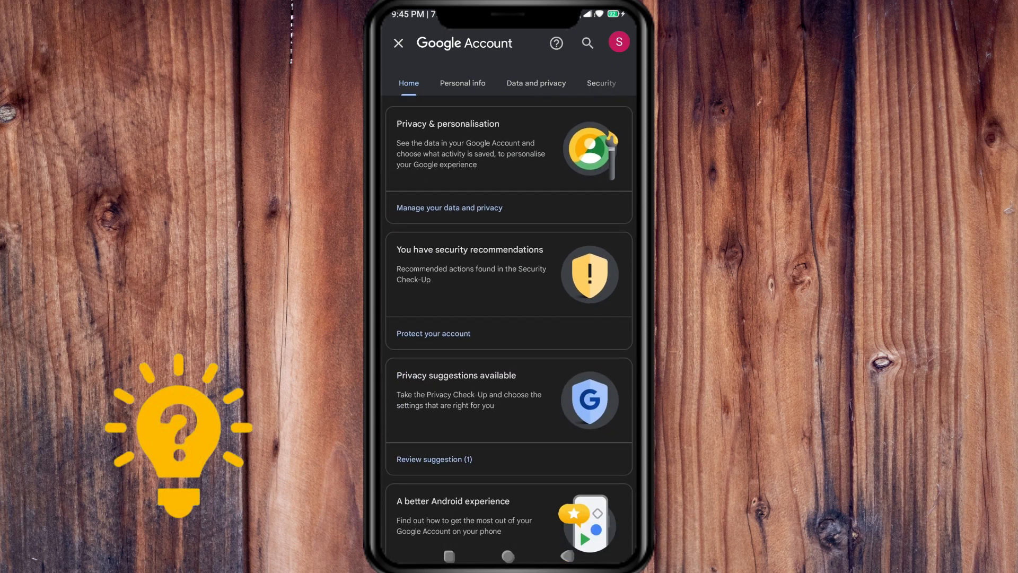